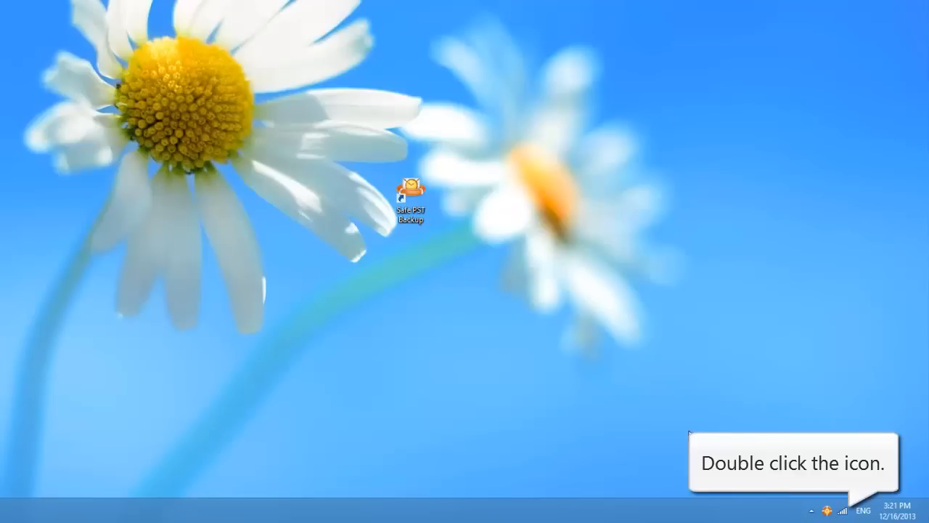
{"action": "mouse_move", "coordinate": [826, 511]}
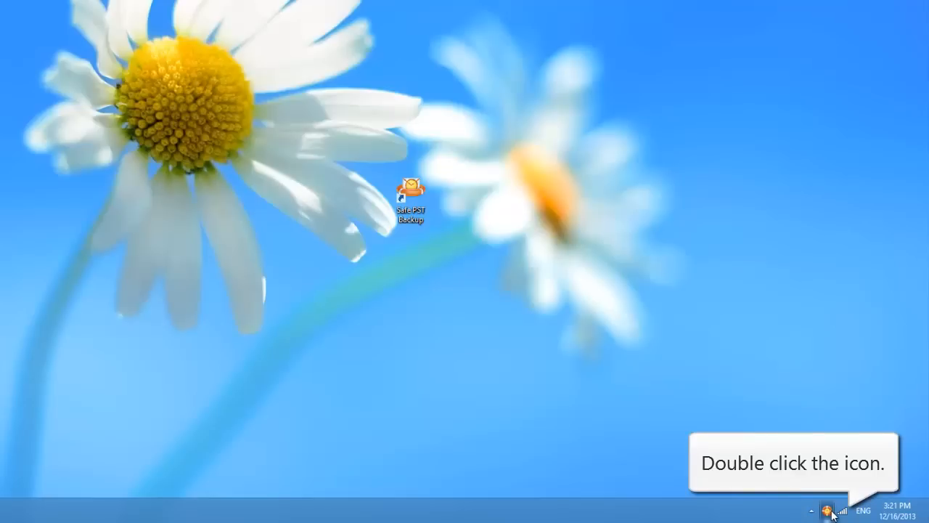
- Launch Safe PST Backup from the system tray to show its main window
{"action": "double_click", "coordinate": [409, 187]}
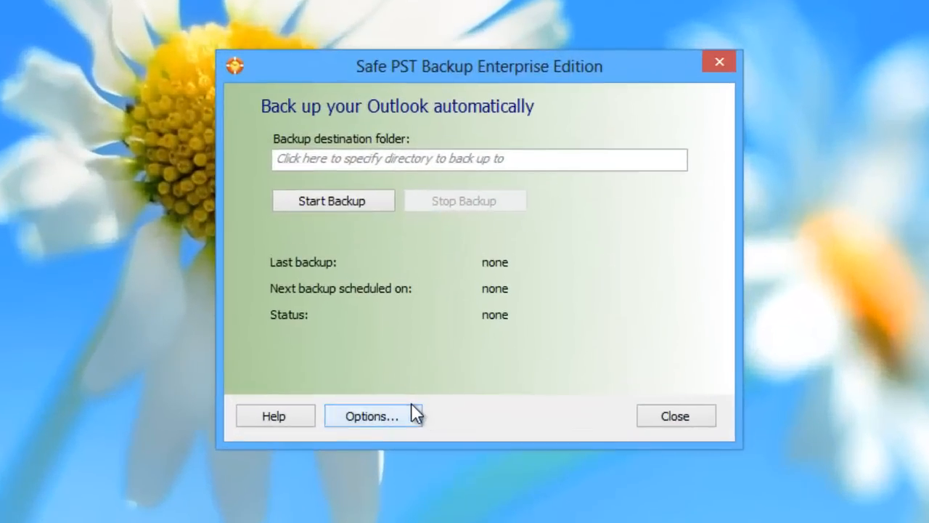
- In Options, show Exchange folders so the support1 OST file is a checked backup item
{"action": "left_click", "coordinate": [371, 416]}
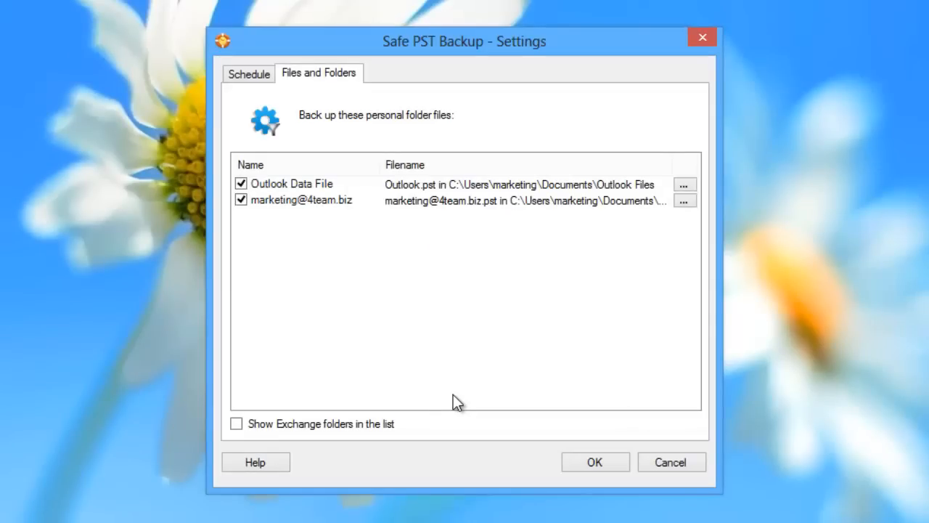
{"action": "mouse_move", "coordinate": [235, 424]}
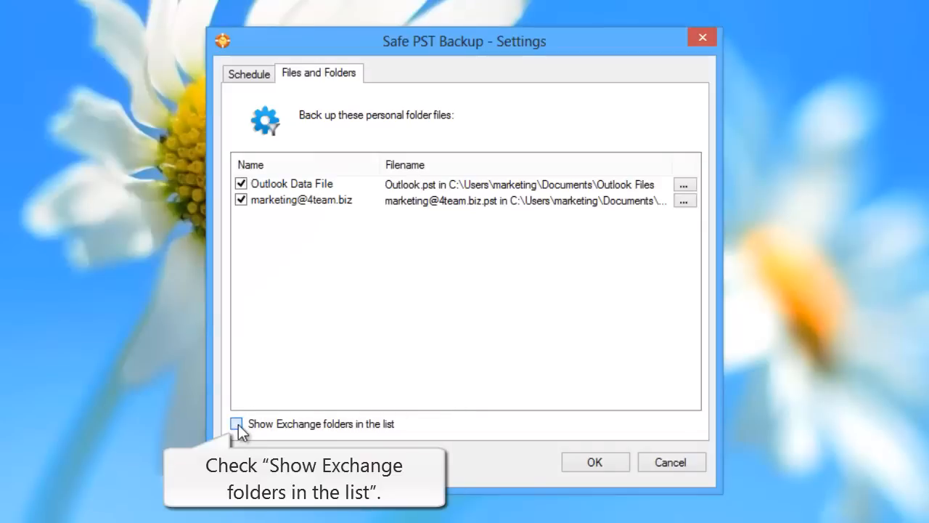
{"action": "left_click", "coordinate": [236, 424]}
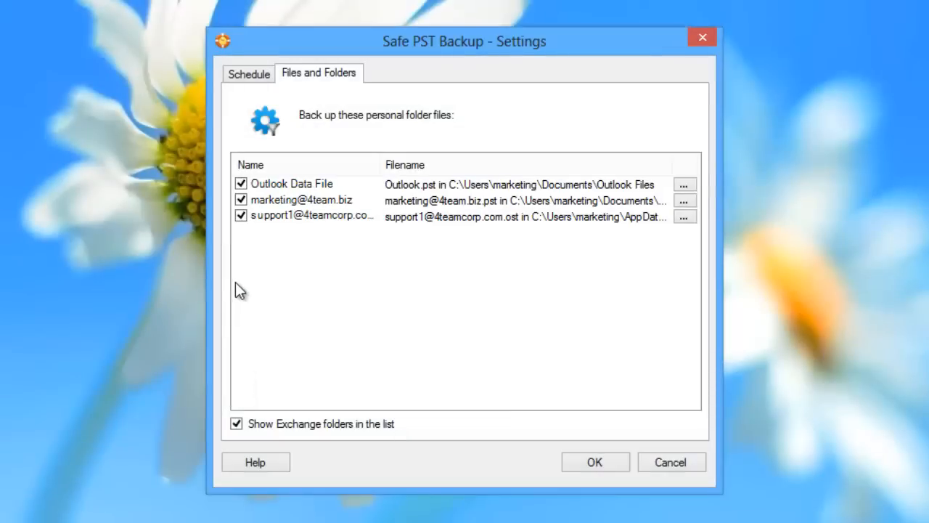
{"action": "left_click", "coordinate": [241, 214]}
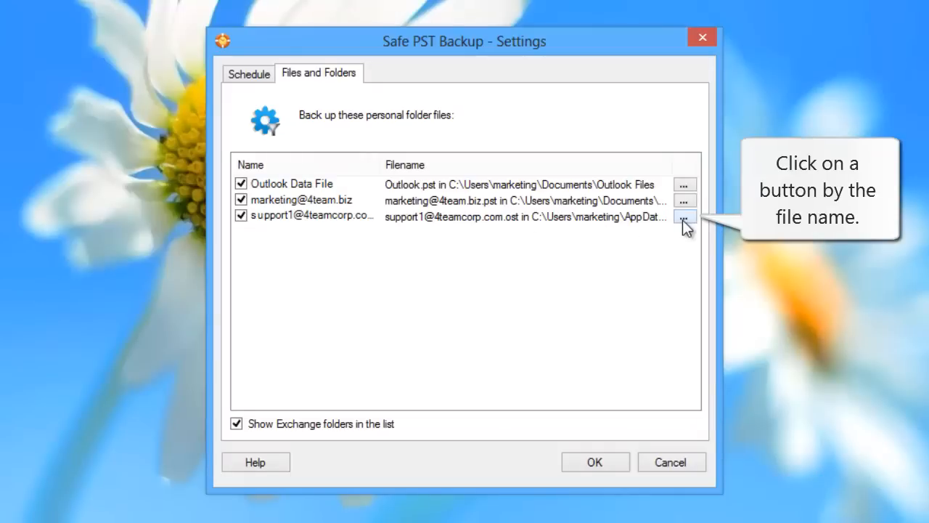
- Exclude unwanted folders like Deleted Items and Journal from the OST file's backup
{"action": "left_click", "coordinate": [684, 215]}
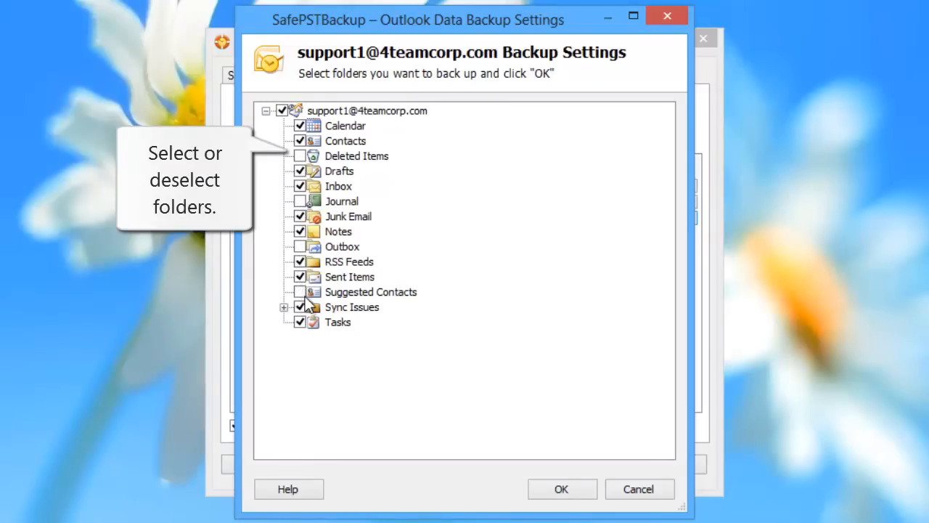
{"action": "left_click", "coordinate": [561, 488]}
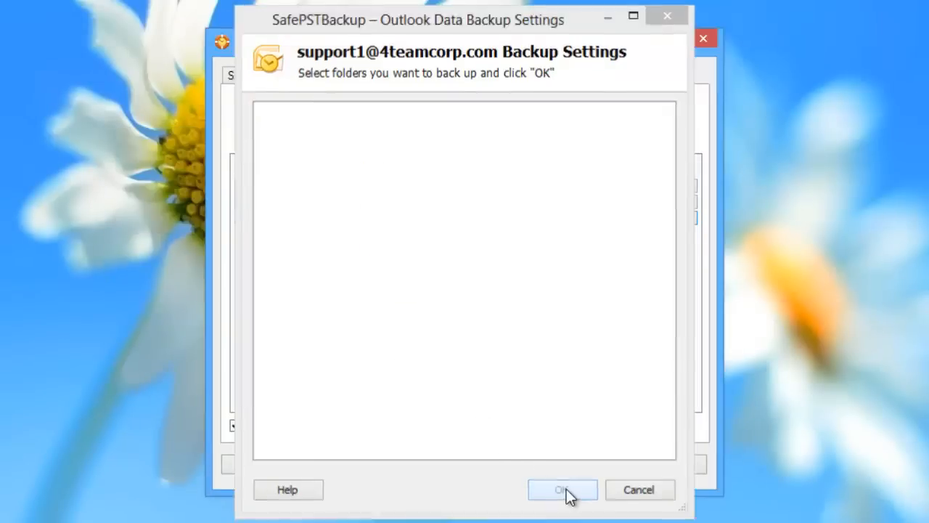
{"action": "left_click", "coordinate": [563, 489]}
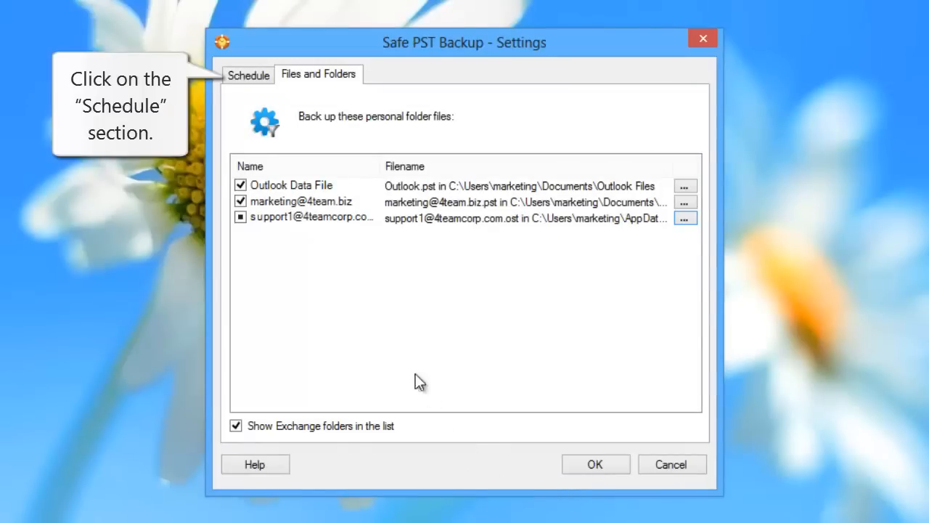
- Schedule automatic daily backups every 2 days at 6:00 PM and confirm the settings
{"action": "left_click", "coordinate": [248, 75]}
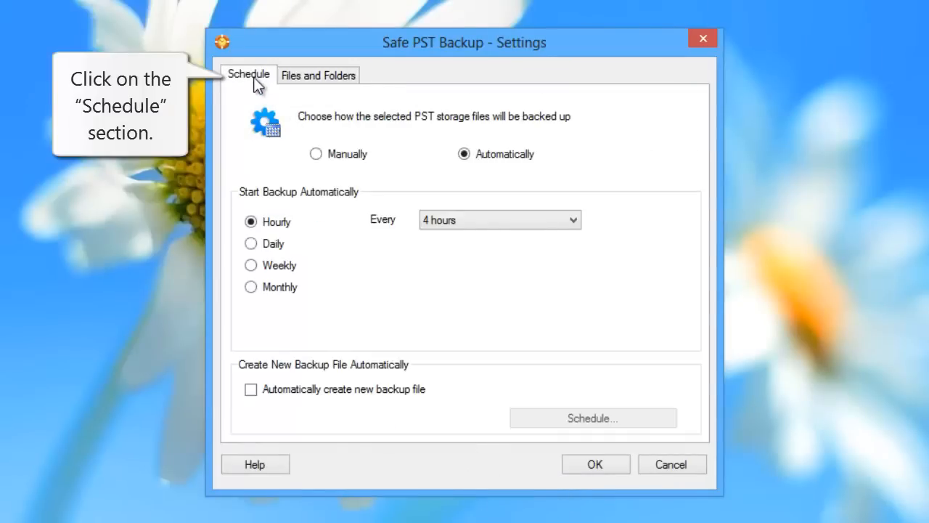
{"action": "left_click", "coordinate": [316, 154]}
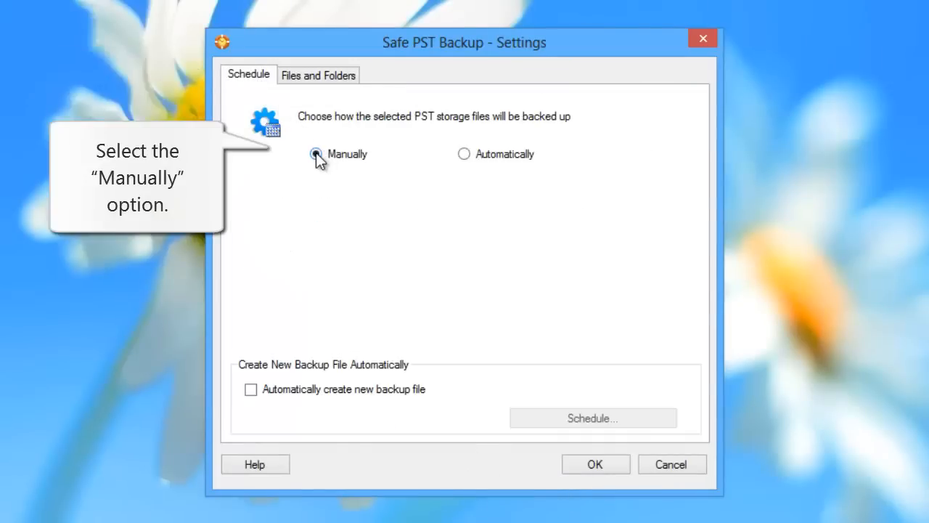
{"action": "left_click", "coordinate": [316, 154]}
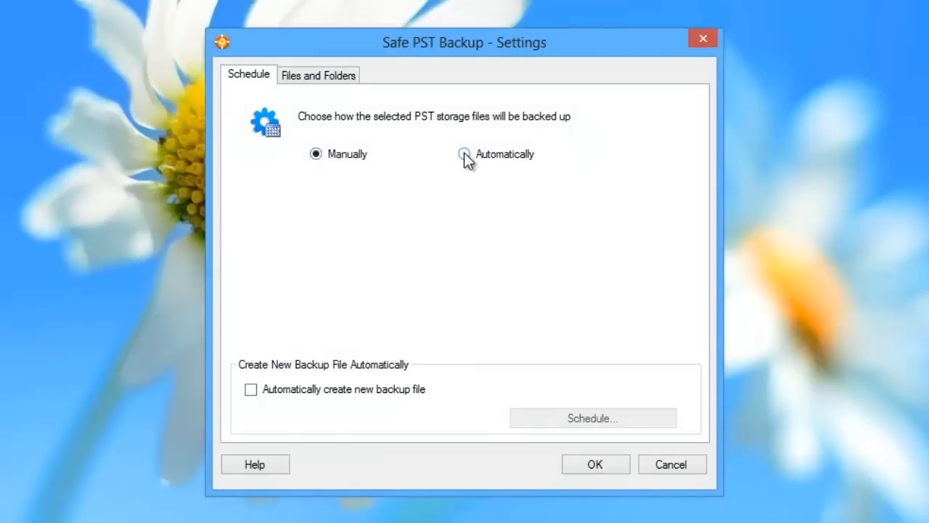
{"action": "left_click", "coordinate": [463, 153]}
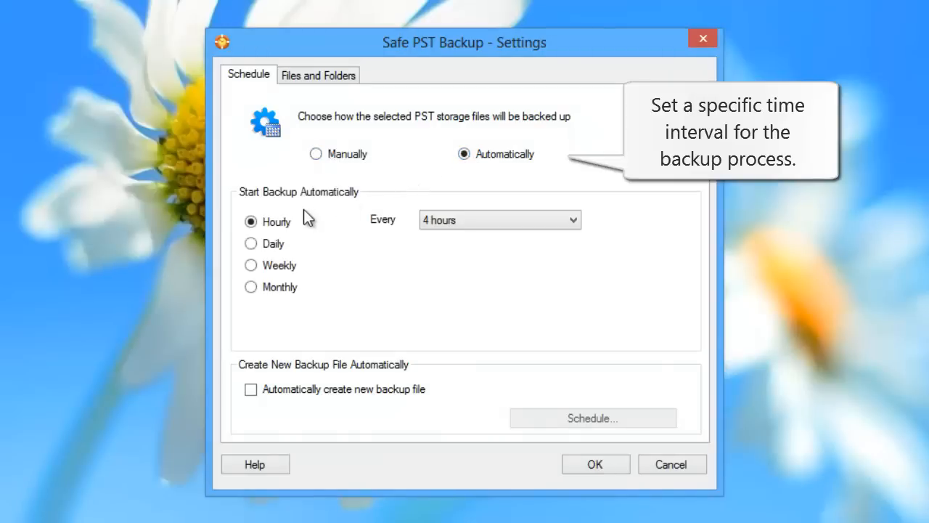
{"action": "left_click", "coordinate": [250, 244]}
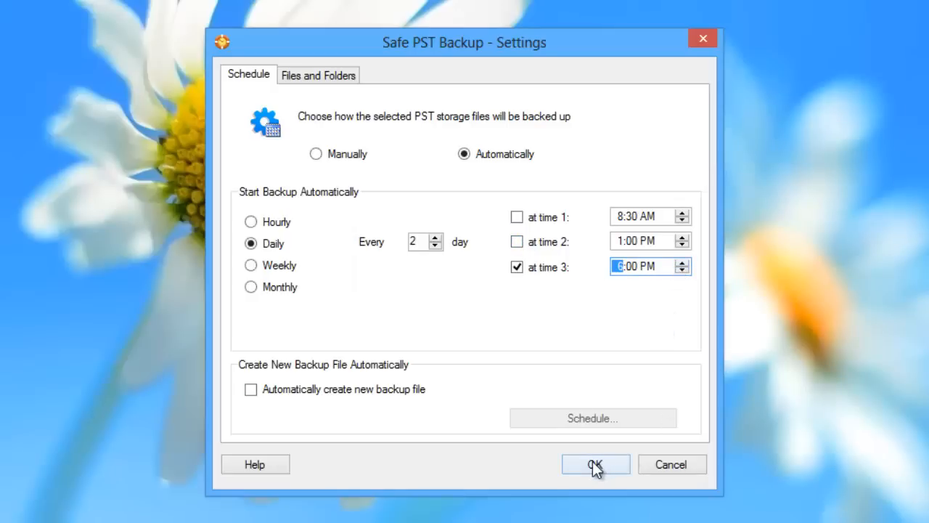
{"action": "left_click", "coordinate": [595, 464]}
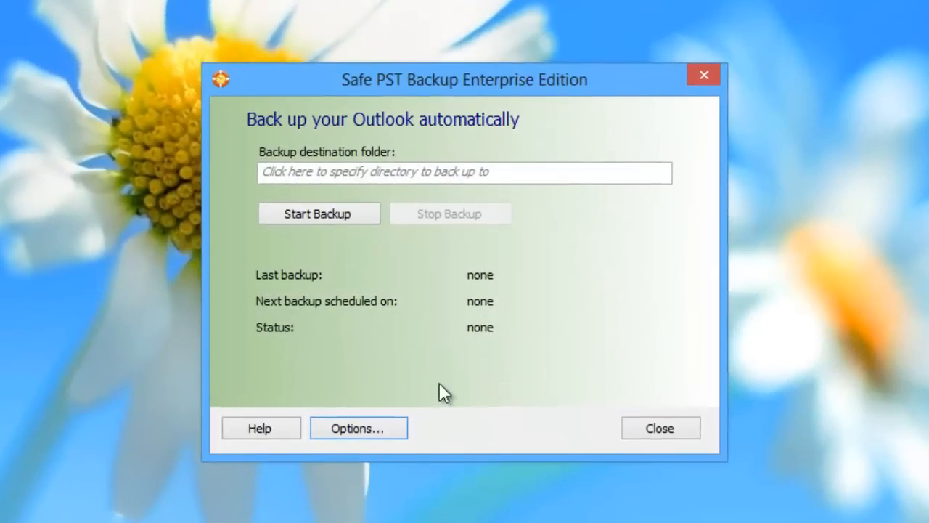
{"action": "mouse_move", "coordinate": [290, 188]}
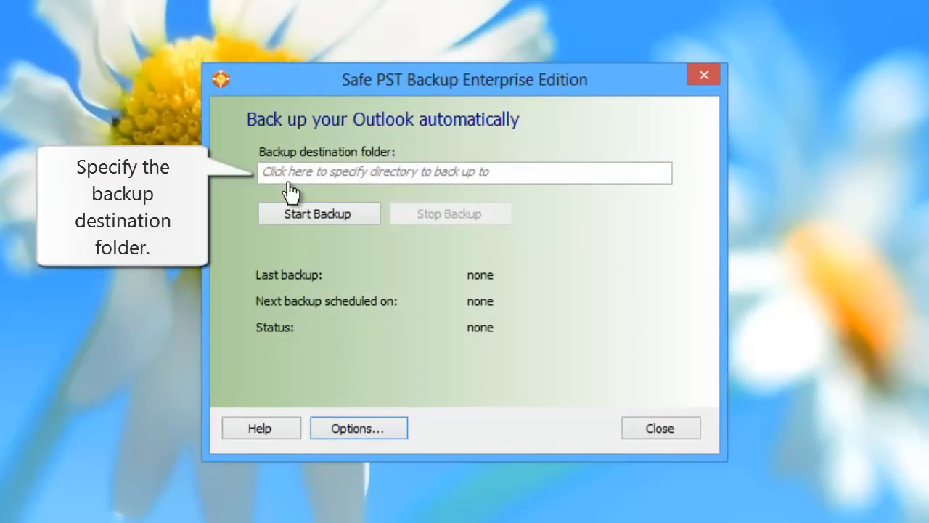
- Set C:\Backup files as the destination and start the backup
{"action": "left_click", "coordinate": [465, 172]}
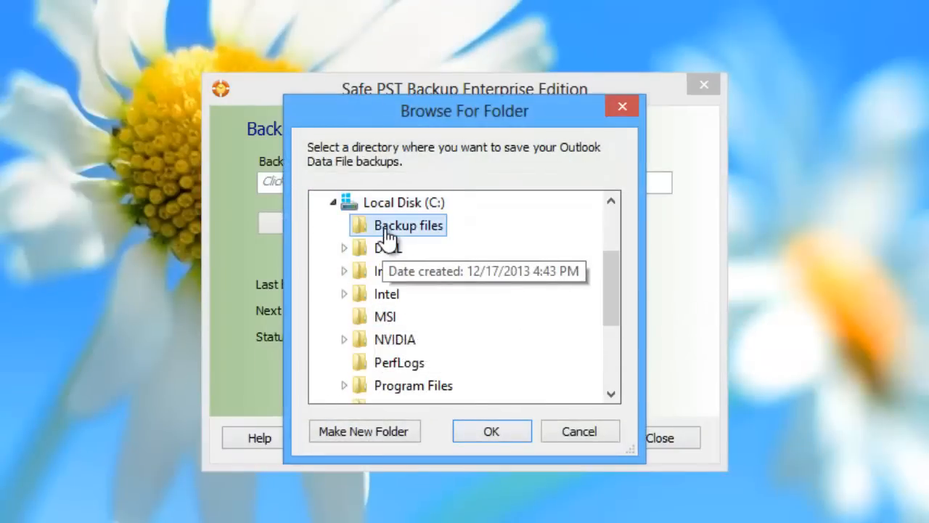
{"action": "left_click", "coordinate": [491, 429]}
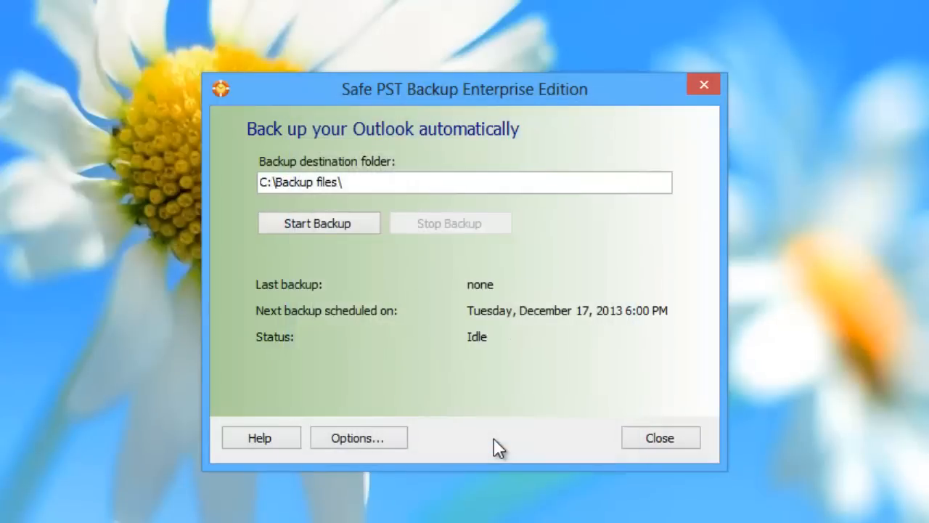
{"action": "mouse_move", "coordinate": [319, 224]}
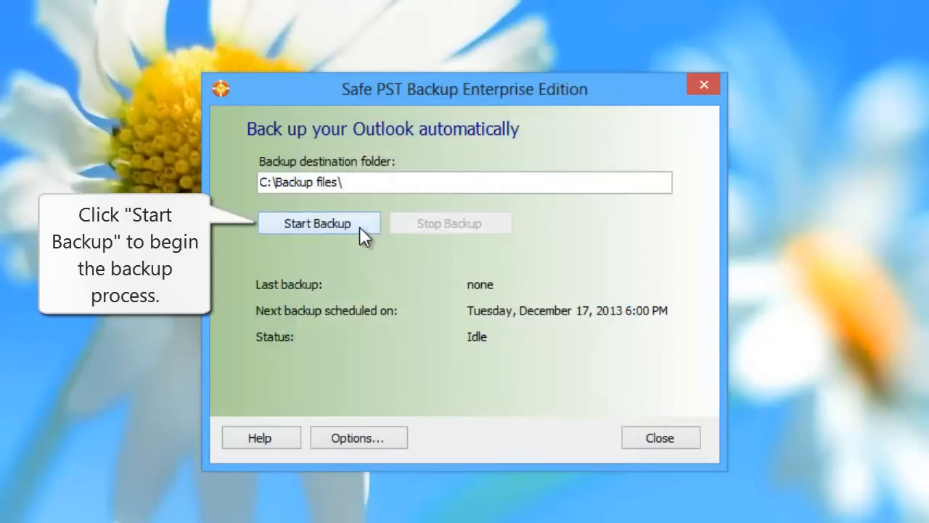
{"action": "left_click", "coordinate": [318, 223]}
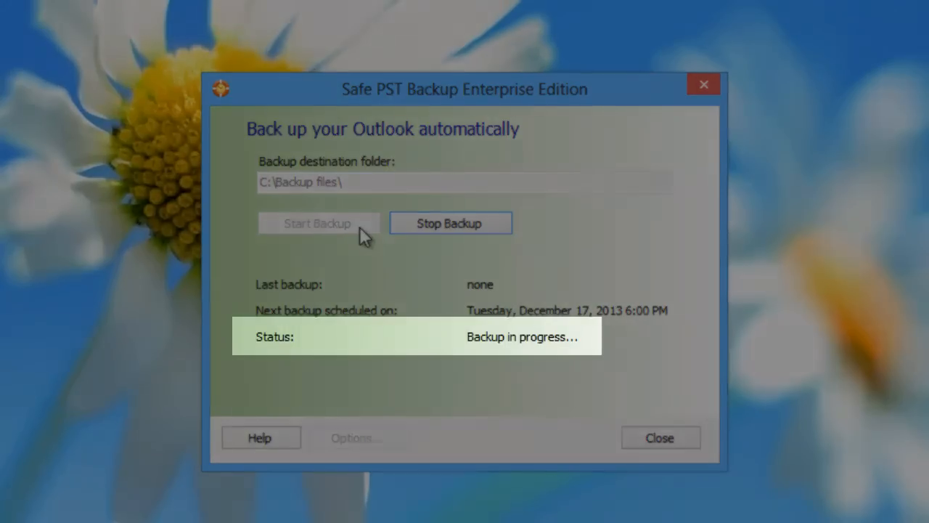